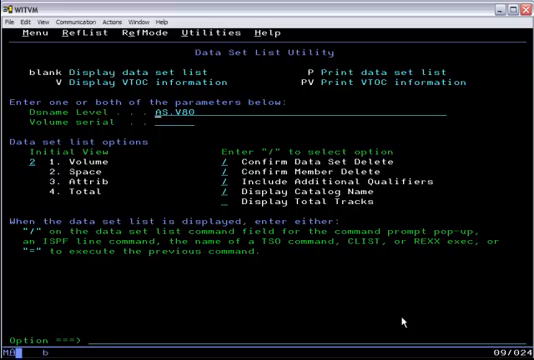
Run RECEIVE on IHS.HAPIMM.ZOS.RELFILES.OCT0110.DUMP.XMIT to reach the restore parameters prompt.
type("ihs")
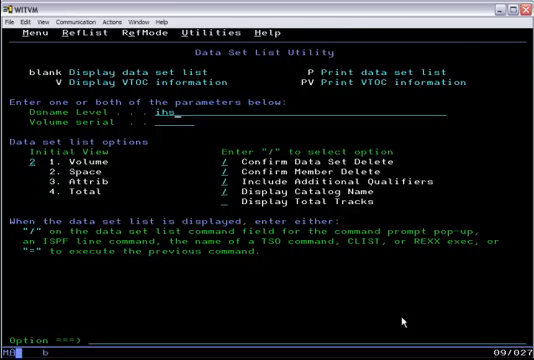
key("Enter")
type("da('")
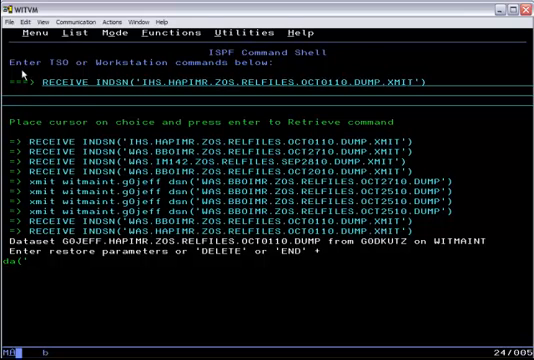
Restore to da('IHS.HAPIMM.ZOS.RELFILES.OCT0110.DUMP') vol(witp10), then head for ISPF 3.4.
left_click(28, 18)
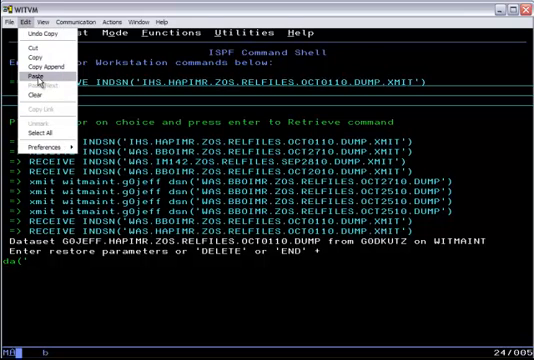
left_click(40, 72)
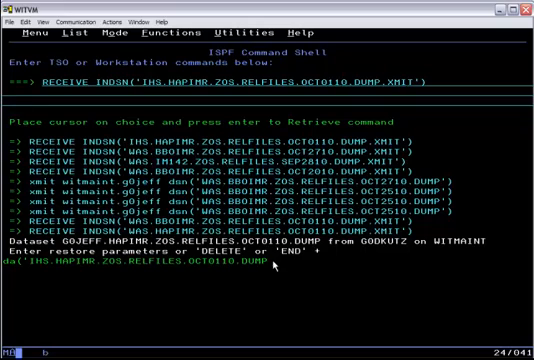
type("vol(wit")
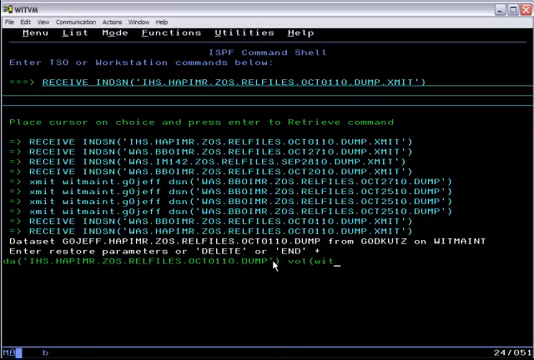
type("p10)")
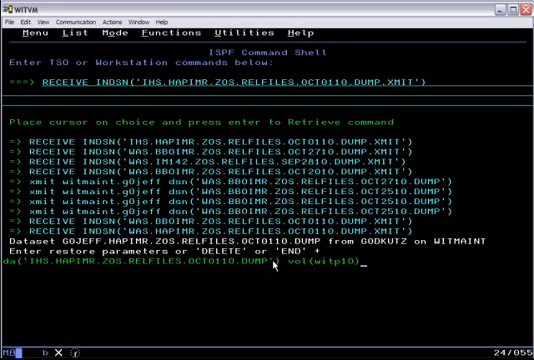
key("Enter")
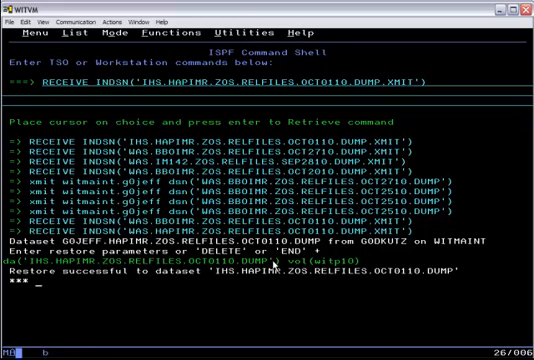
type("=3.4")
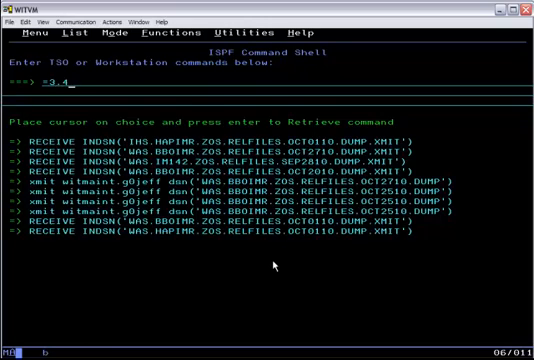
List sysprog.mnt.wa* data sets and edit the SYSPROG.MNT.WAS80 CNTL library.
key("Enter")
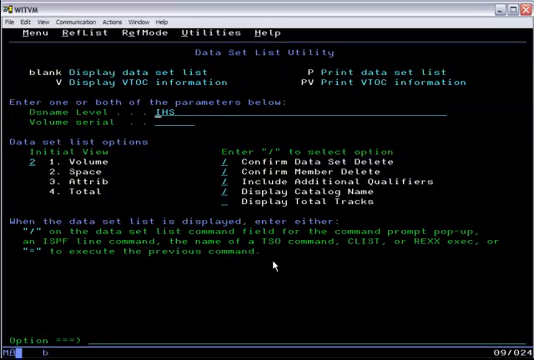
type("sysprog.mnt.wa")
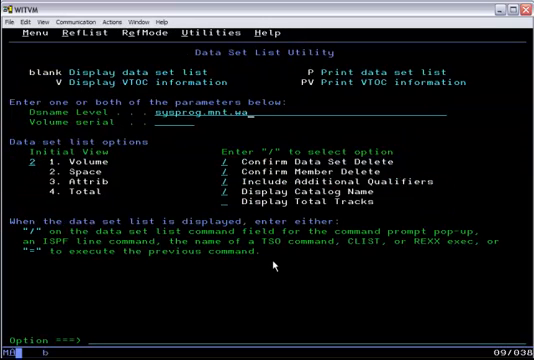
key("Enter")
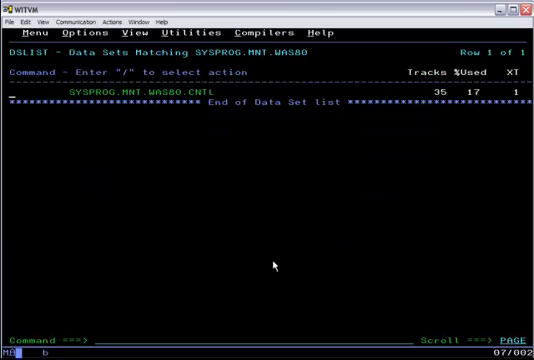
type("e")
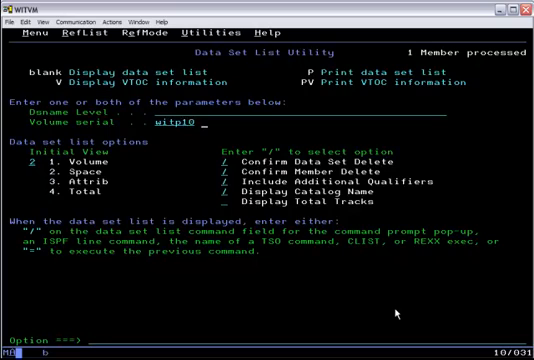
key("Enter")
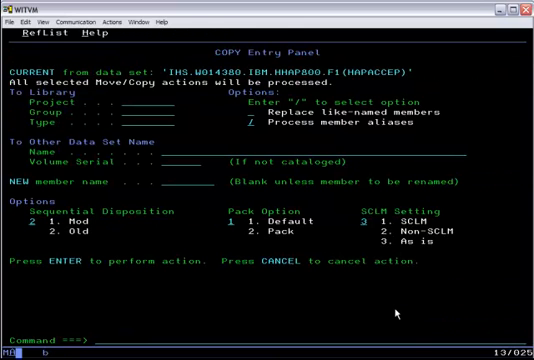
Name 'was.v80.jcl' as the copy target for the installation job member.
type("'was.v80.j")
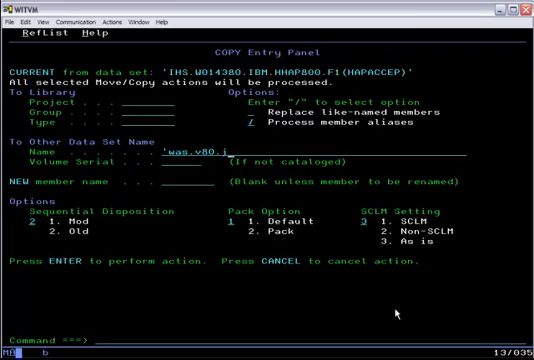
type("cl'")
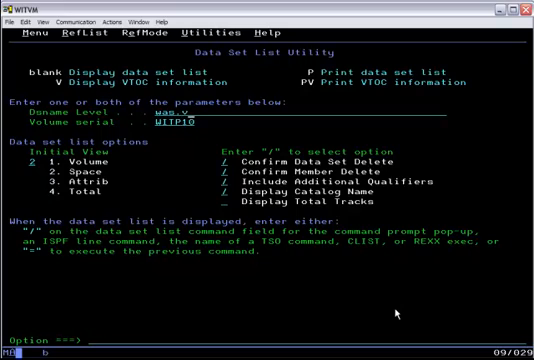
Open WAS.V80.JCL(HAPRECEV), review it to the bottom and submit it with SUB.
key("Enter")
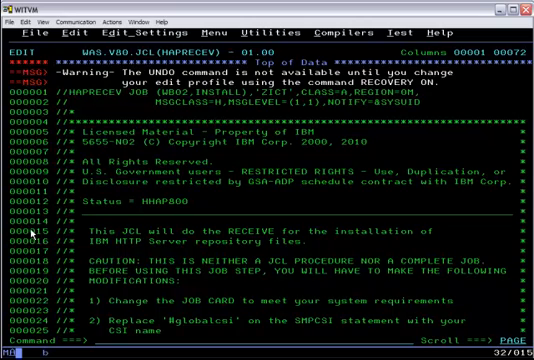
scroll("down", 3)
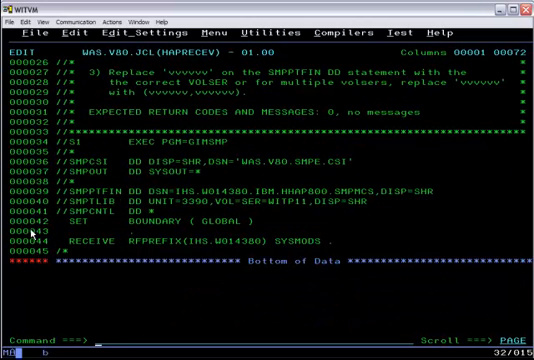
type("sub")
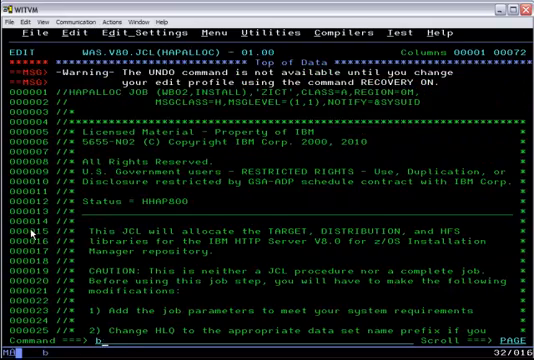
Submit HAPALLOC, then select and review HAPDDDEF and HAPISMKD for submission.
scroll("down", 3)
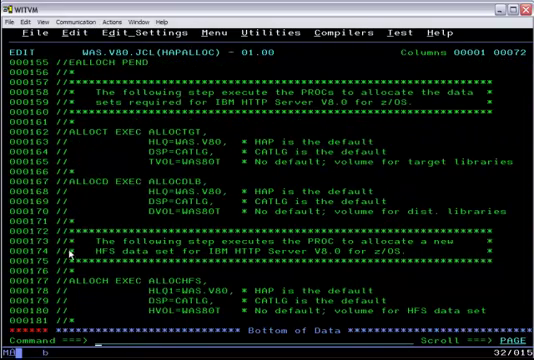
type("sib")
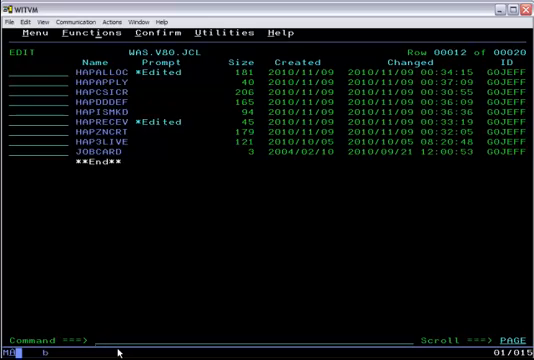
type("e")
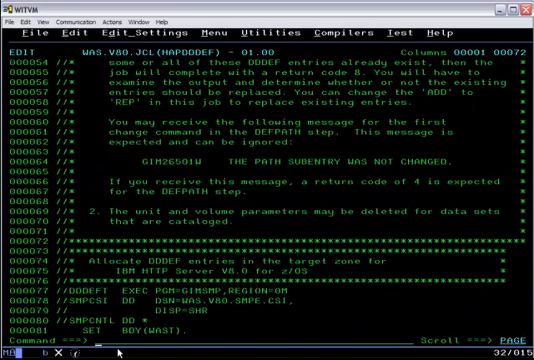
scroll("down", 3)
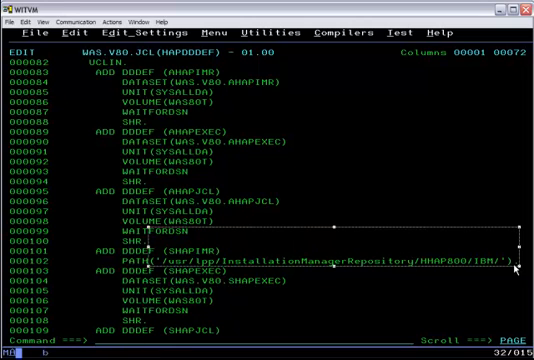
scroll("down", 3)
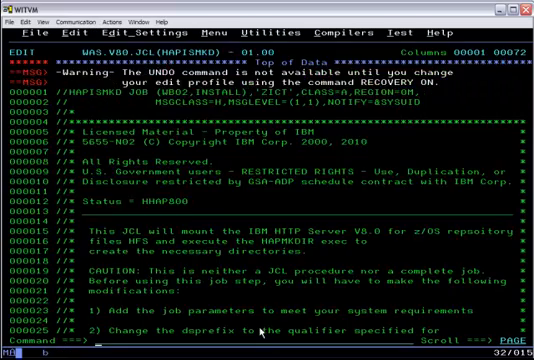
scroll("down", 3)
type("s")
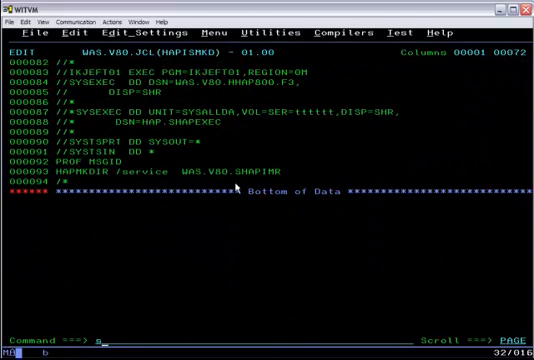
mouse_move(166, 318)
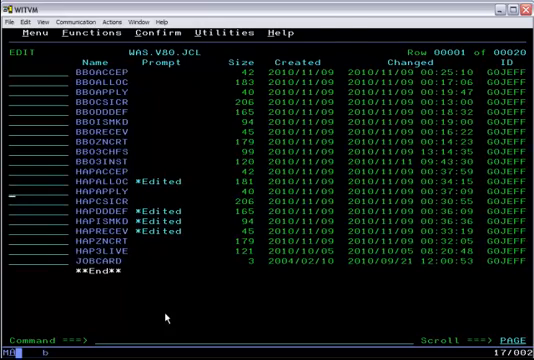
Submit the HAPAPPLY job and cancel out of the edit, discarding changes.
double_click(96, 186)
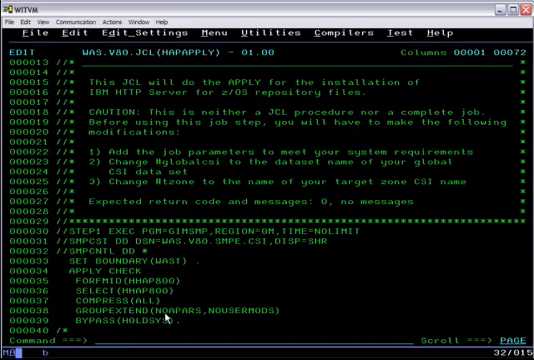
type("sub")
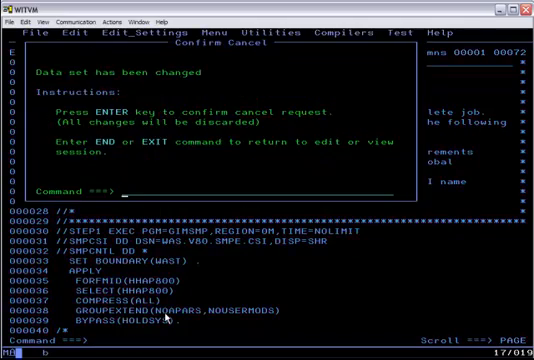
key("Enter")
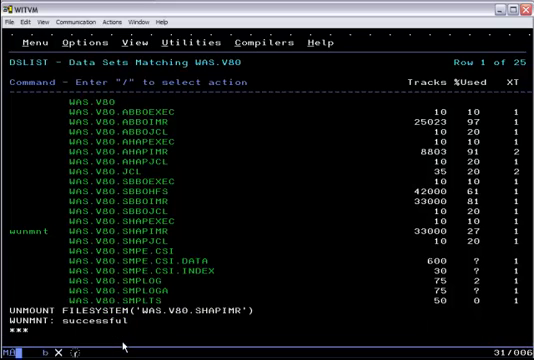
Set the mount point to /usr/lpp/InstallationManagerRepository/HHAP800 and confirm it.
scroll("down", 3)
type("/usr")
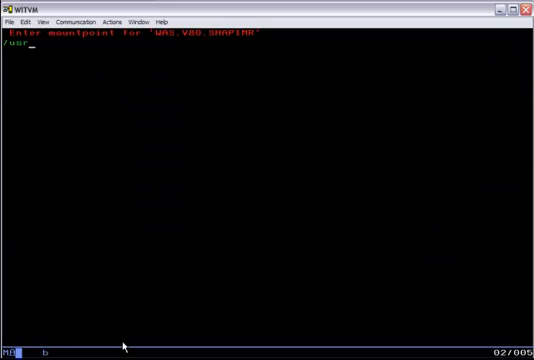
type("/lpp/Installa")
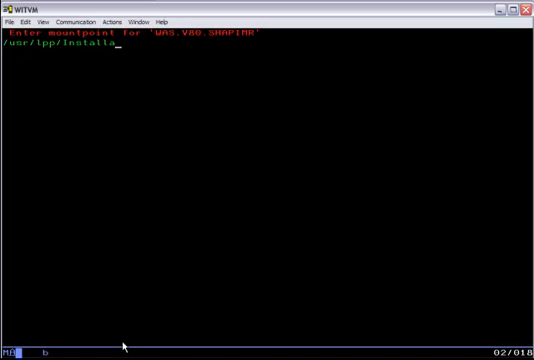
type("tionManag")
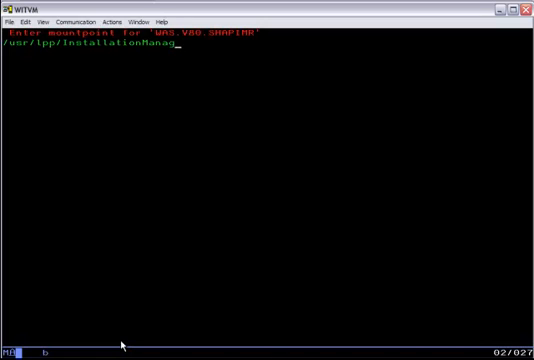
type("erRepository/HHAP800")
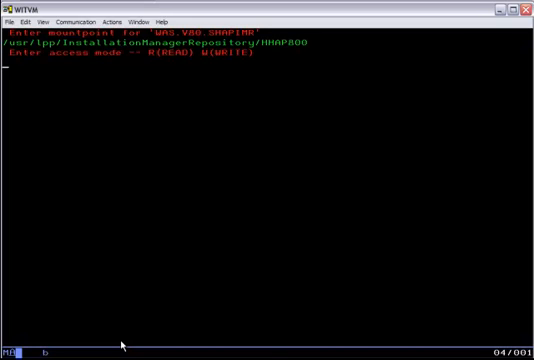
key("Enter")
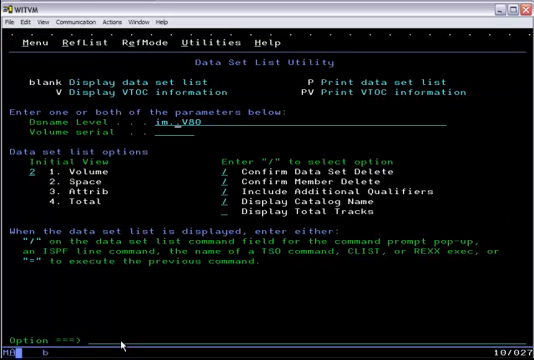
List IM.V142.BETA data sets, copy the sample members to was.v80.jcl and list WAS.V80.JCL.
type("im.v142.")
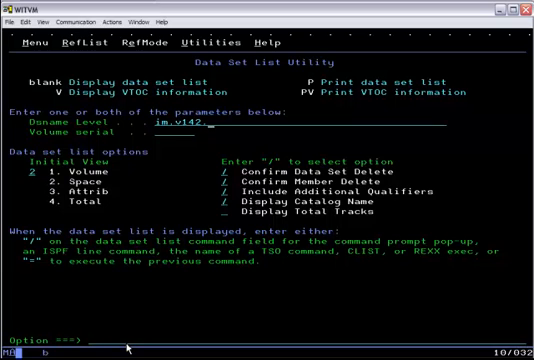
type("bet")
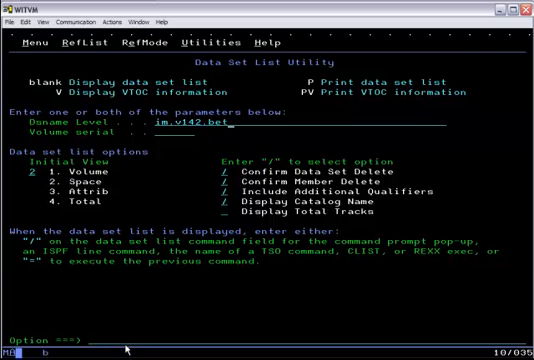
key("Enter")
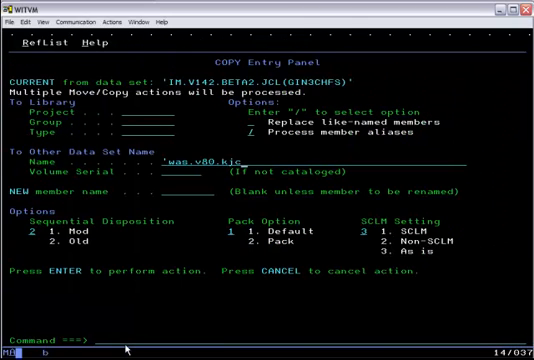
key("Enter")
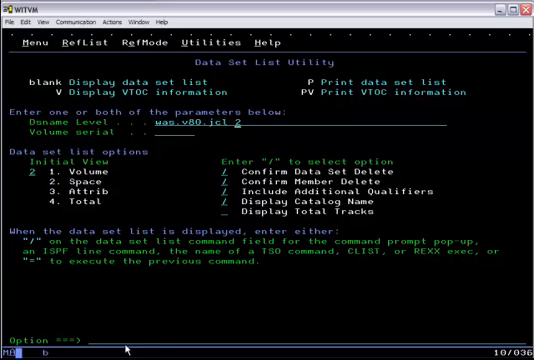
key("Enter")
type("r")
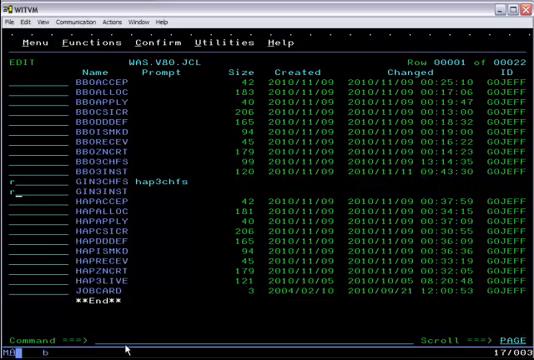
Edit the HAPCHFS job and insert the standard job card with COPY JOBCARD.
type("hap3ins")
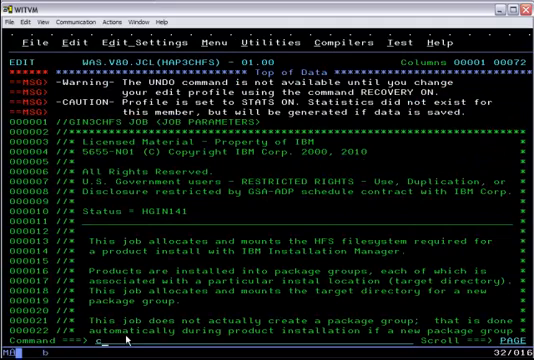
type("copy jobcard")
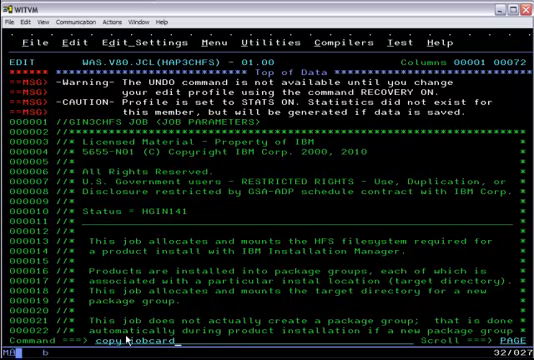
key("Enter")
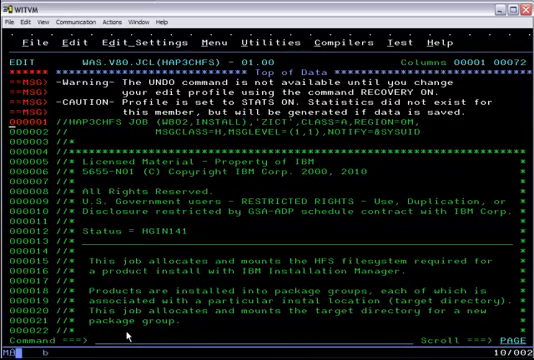
scroll("down", 3)
type("c")
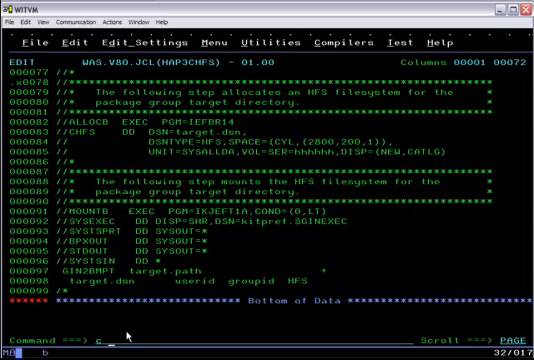
Change every target.dsn to WAS.V80.SHAPHFS and enter the /usr/lpp target path.
type("target.dsn WAS.V80.")
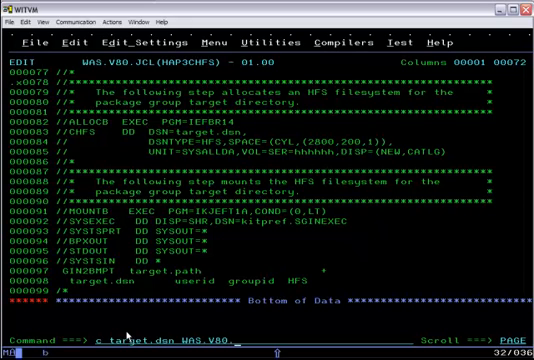
type("HAPHFS .x .zl all")
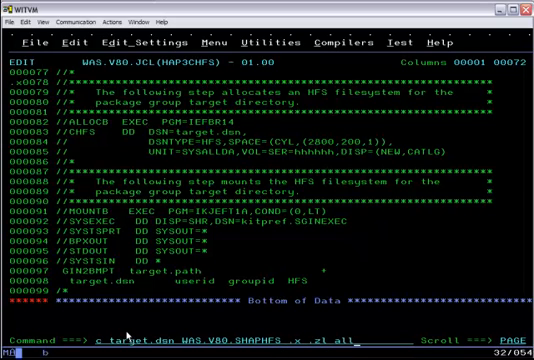
key("Enter")
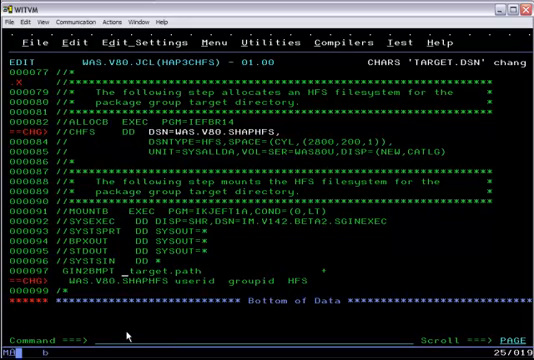
type("/usr/lpp/th")
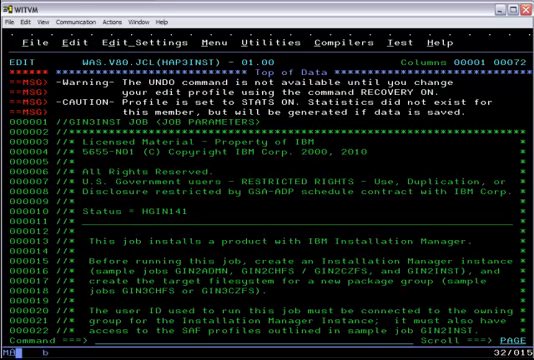
Insert the job card into HAPINST and set the websphere package id and .v80 install directory.
type("copy jobcard")
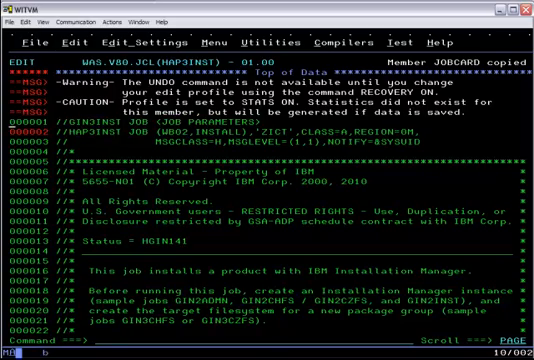
scroll("down", 3)
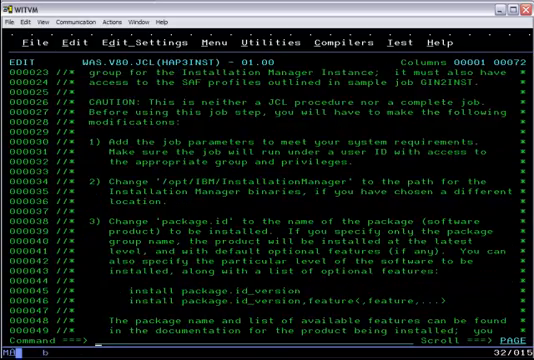
scroll("down", 3)
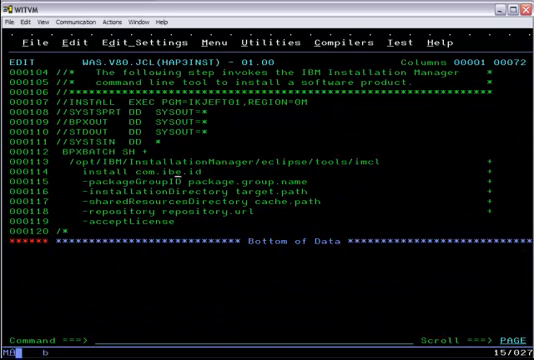
type("websphere.IHS.OS390")
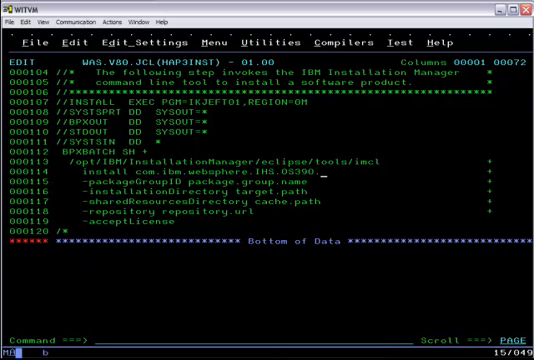
type(".v80")
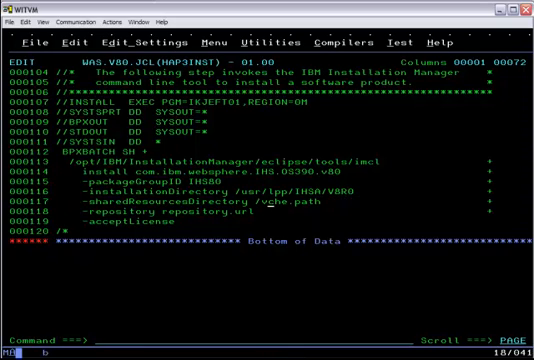
Set the /var/ibm shared resources directory and InstallationManagerRepository/HHAP800 repository path, then save.
type("/var/ibm/Inn")
left_click(290, 212)
type("/usr/lpp/u")
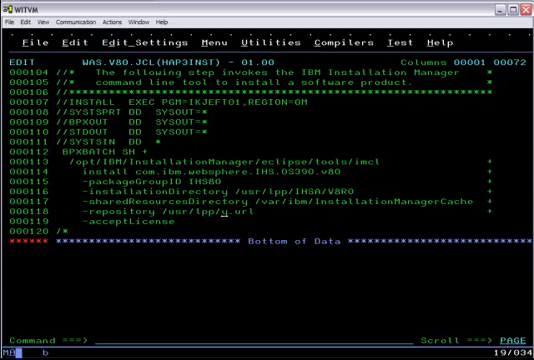
type("Installation")
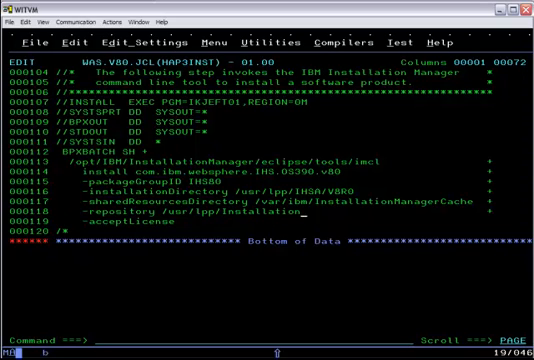
type("ManagerRepository/")
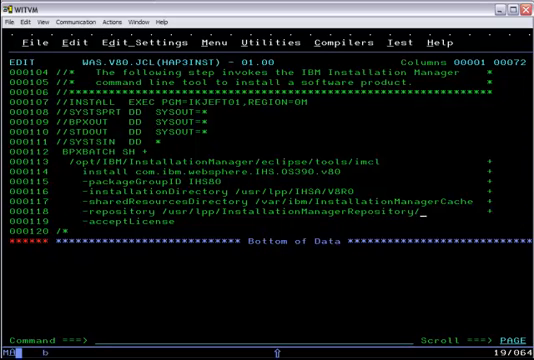
type("HHAP800")
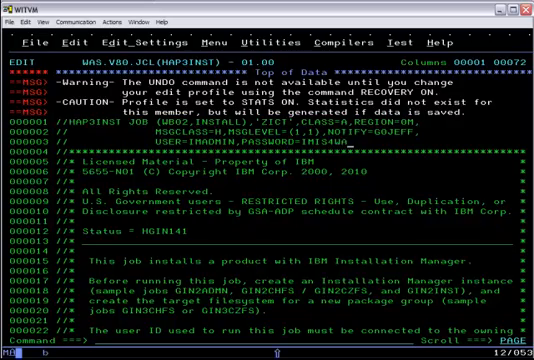
scroll("down", 3)
type("sub")
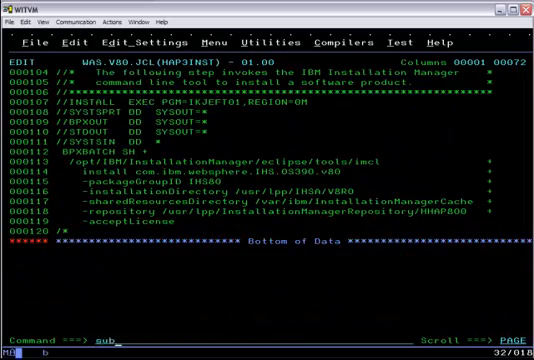
key("Enter")
type("t")
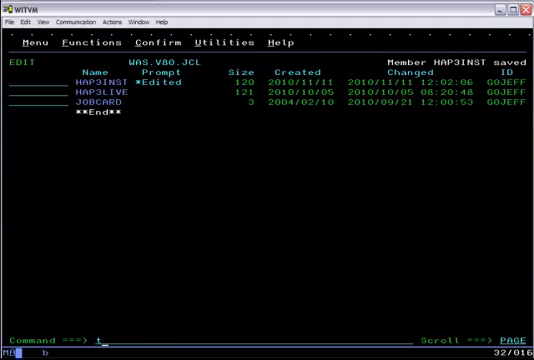
Enter the z/OS UNIX shell via ishell and run ls -al on the /usr/lpp/IHSA/V80 install directory.
type("so ishell")
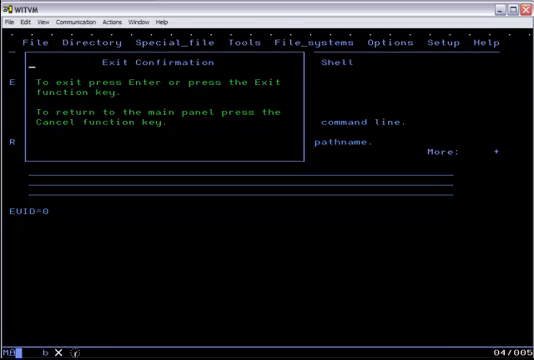
key("Enter")
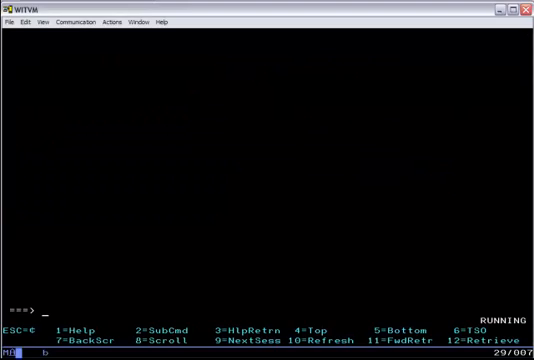
type("ls -al /usr/lpp/IHSA/V8")
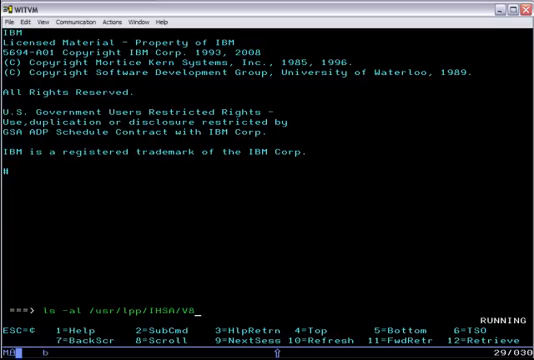
key("Enter")
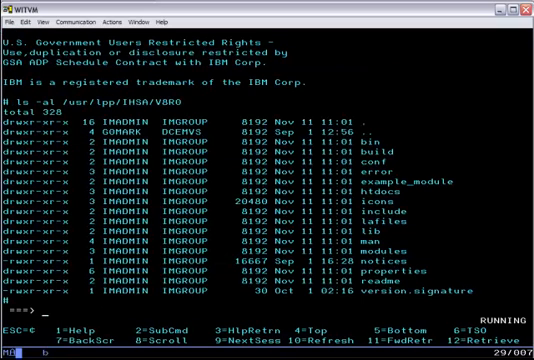